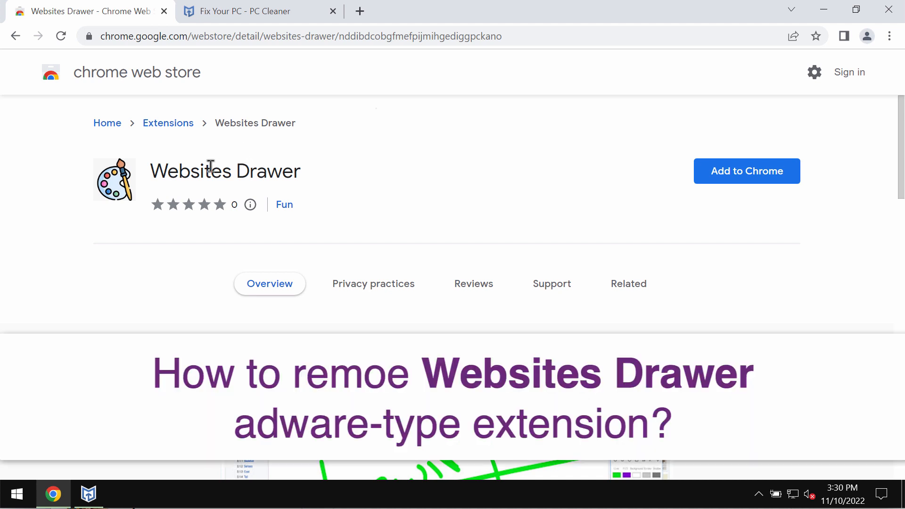
- Add the Websites Drawer extension to Chrome from its Web Store listing
scroll(down, 3)
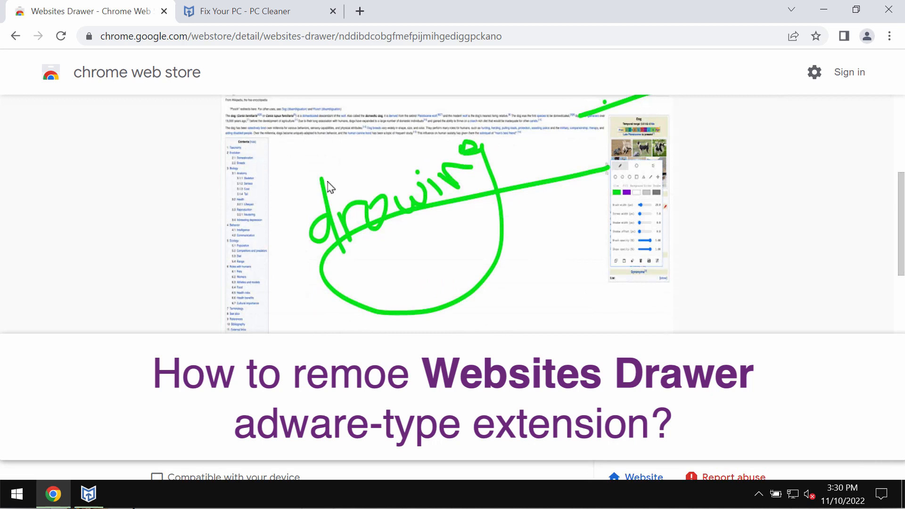
scroll(down, 3)
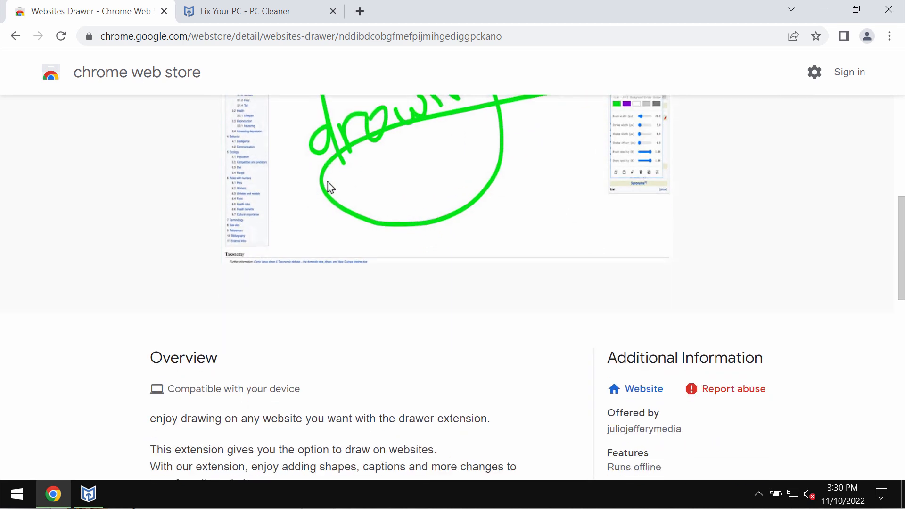
scroll(down, 3)
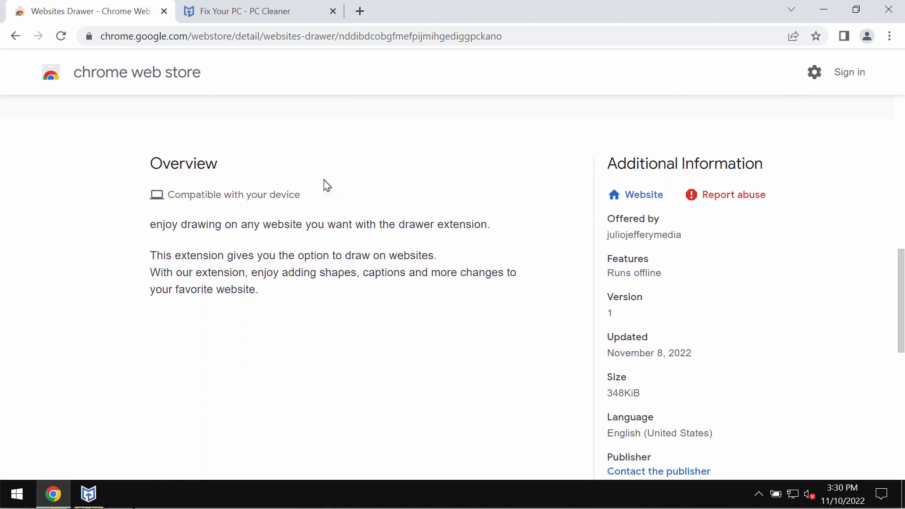
mouse_move(231, 238)
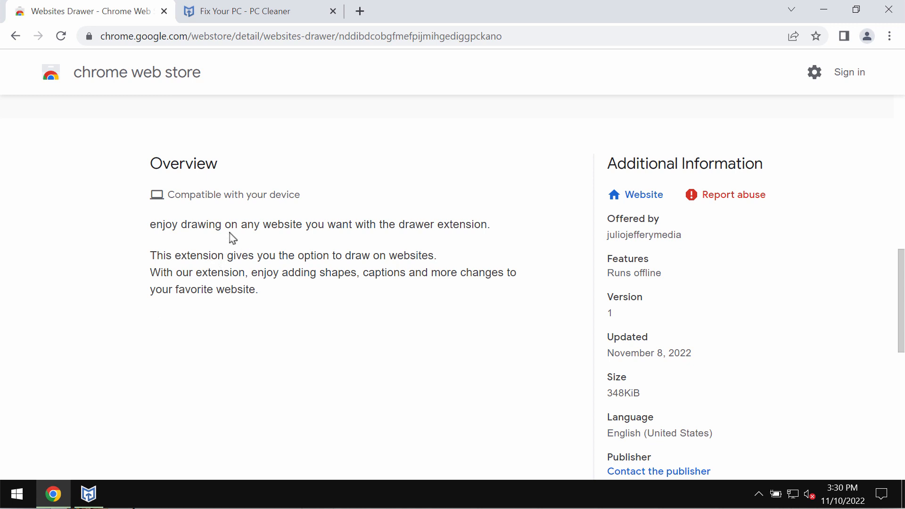
mouse_move(320, 237)
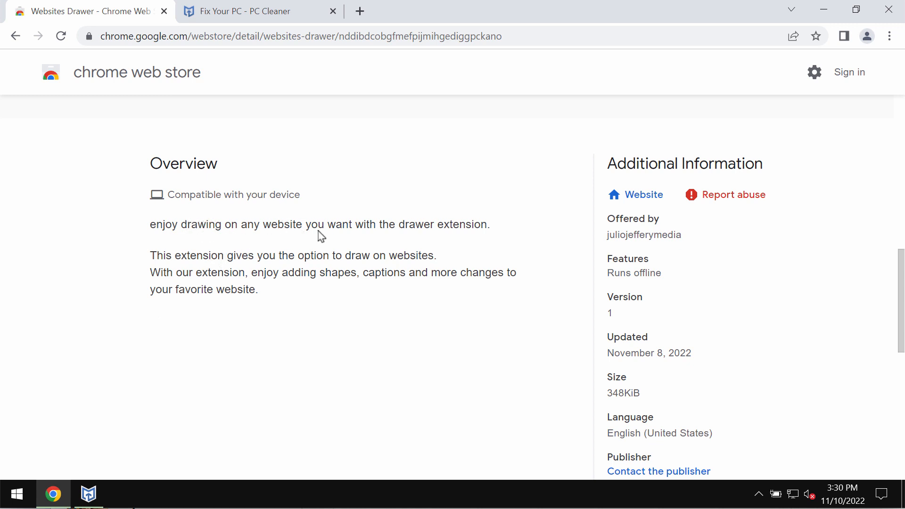
mouse_move(432, 228)
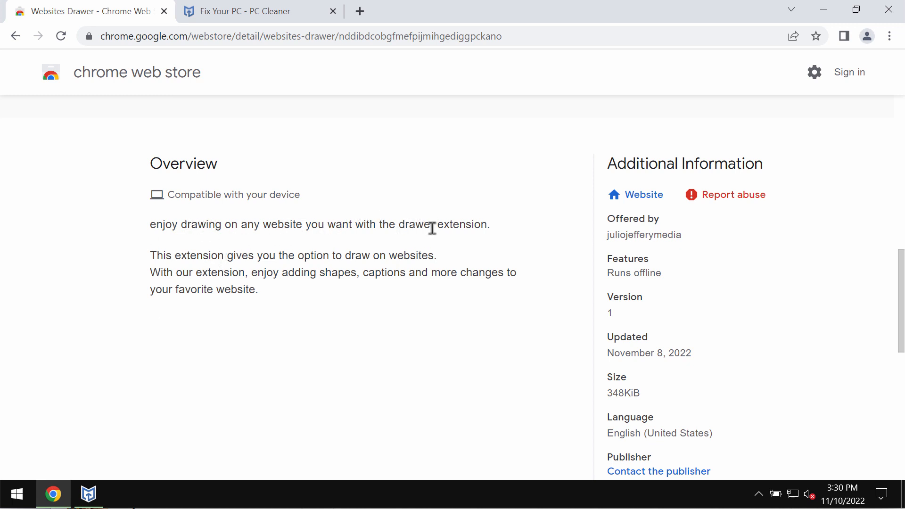
mouse_move(513, 228)
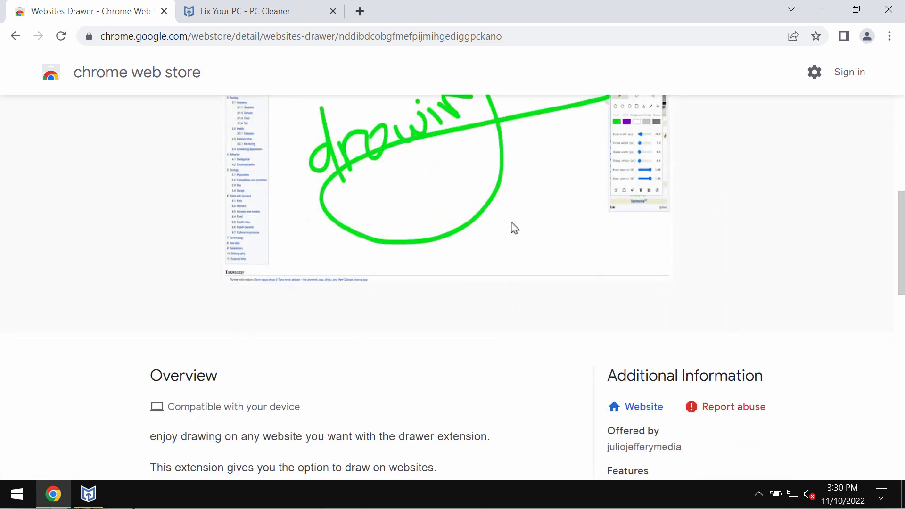
scroll(up, 3)
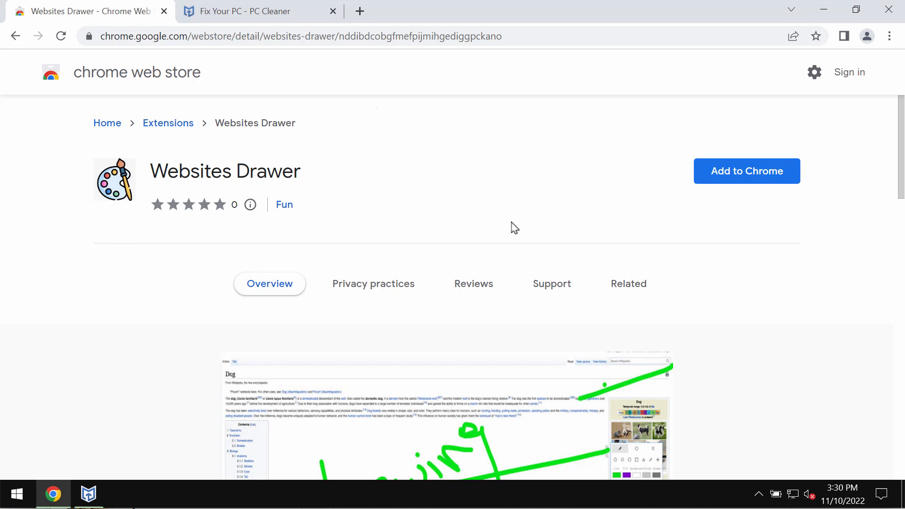
scroll(down, 3)
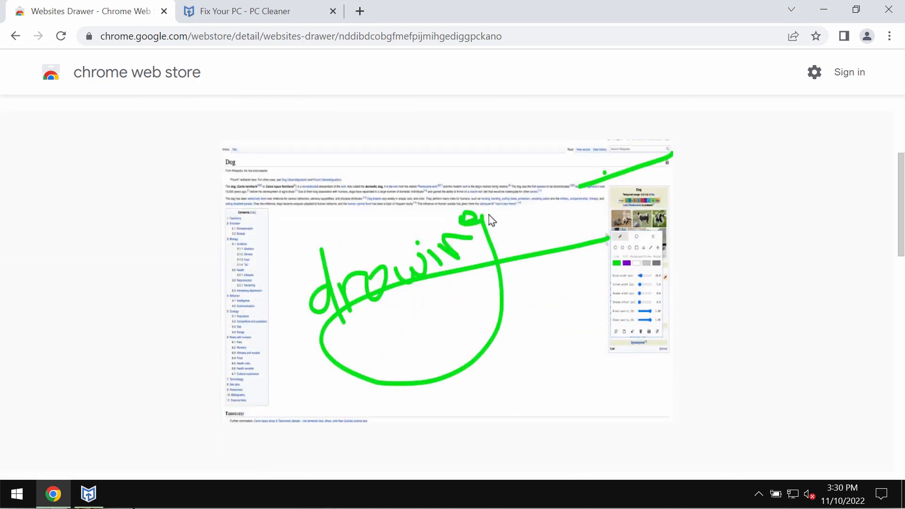
mouse_move(473, 220)
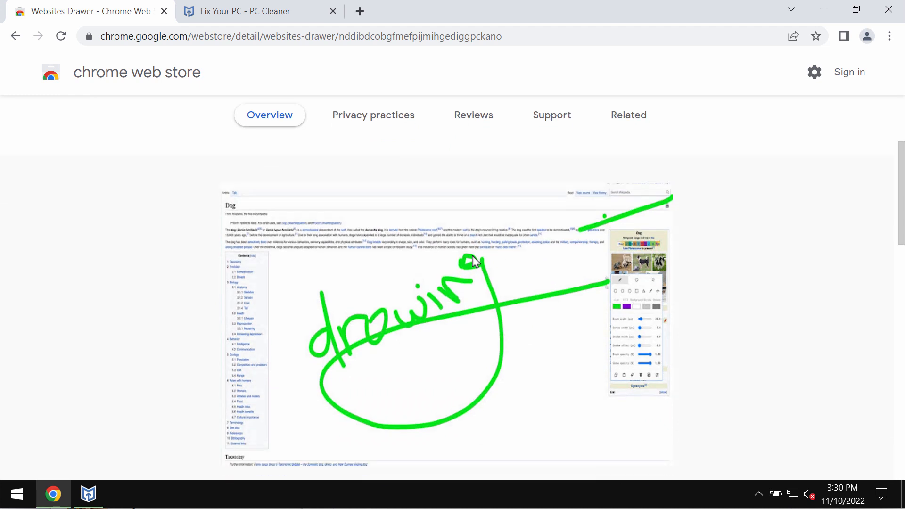
scroll(down, 3)
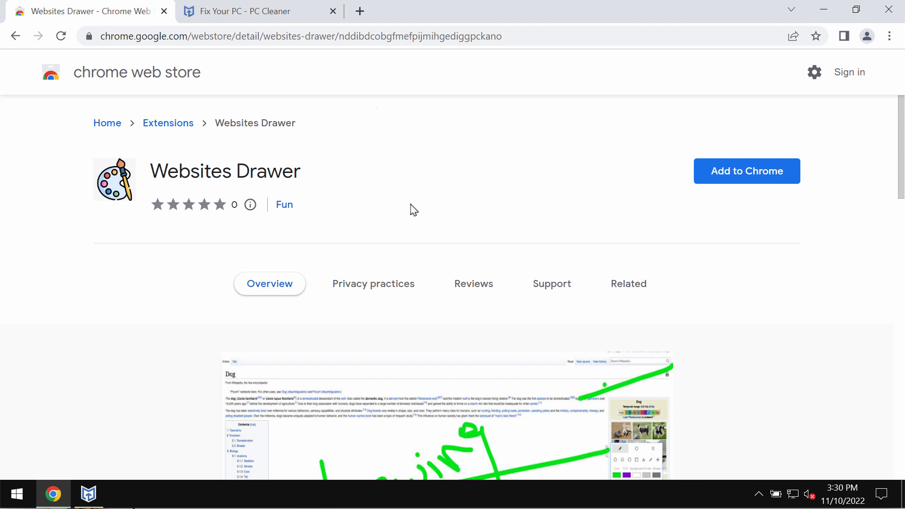
mouse_move(418, 200)
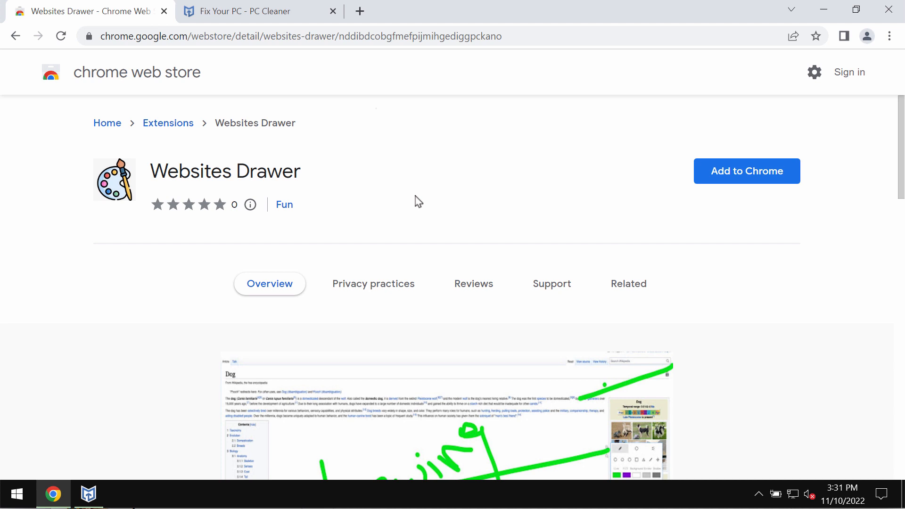
mouse_move(455, 207)
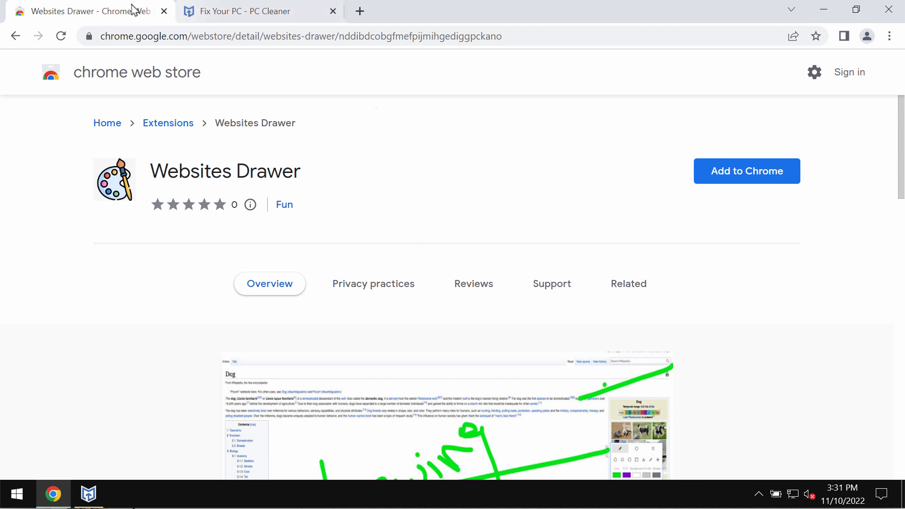
mouse_move(81, 10)
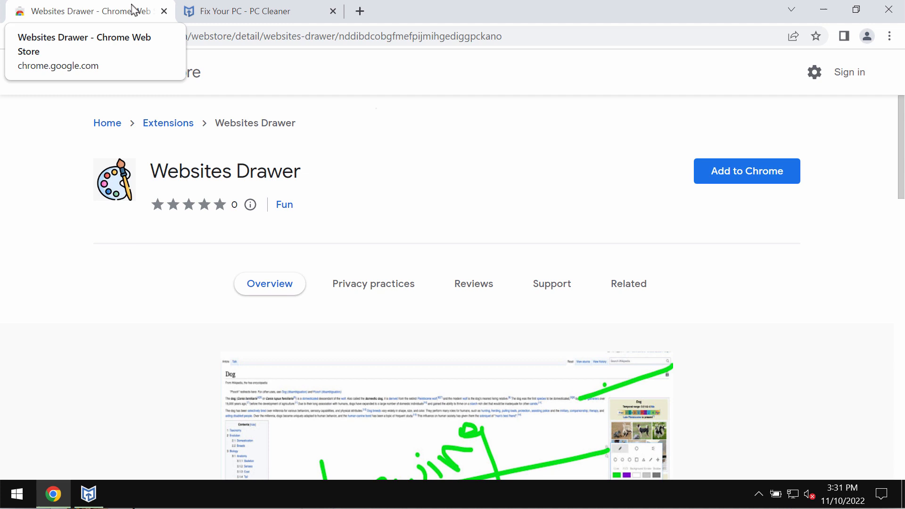
mouse_move(117, 6)
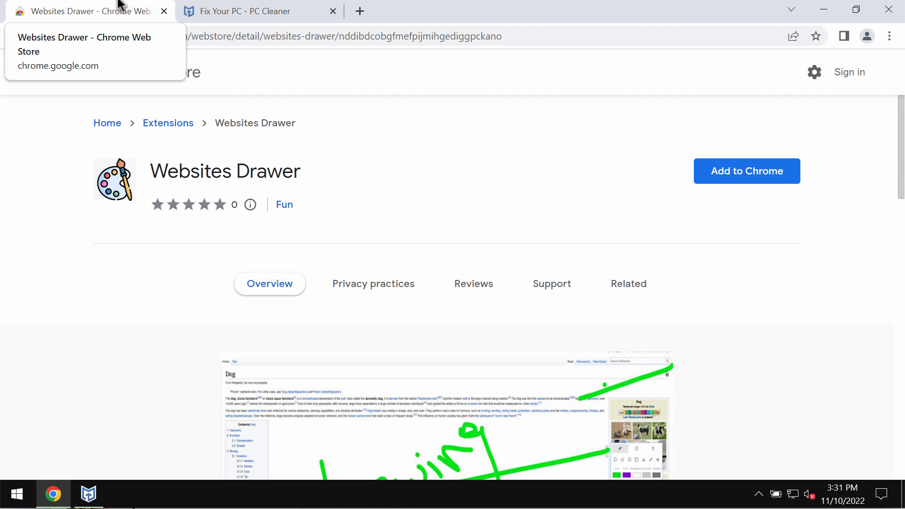
mouse_move(746, 171)
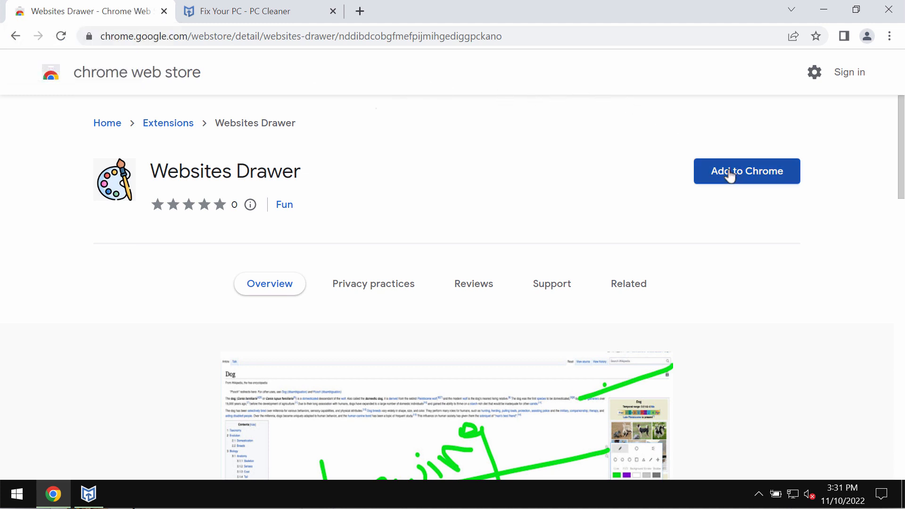
click(747, 171)
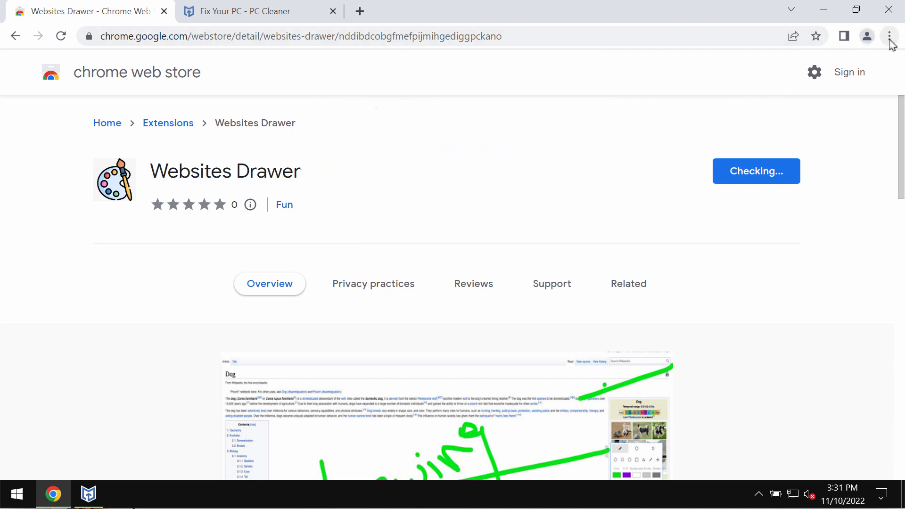
- Reveal Chrome's More tools submenu from the three-dot main menu
click(891, 36)
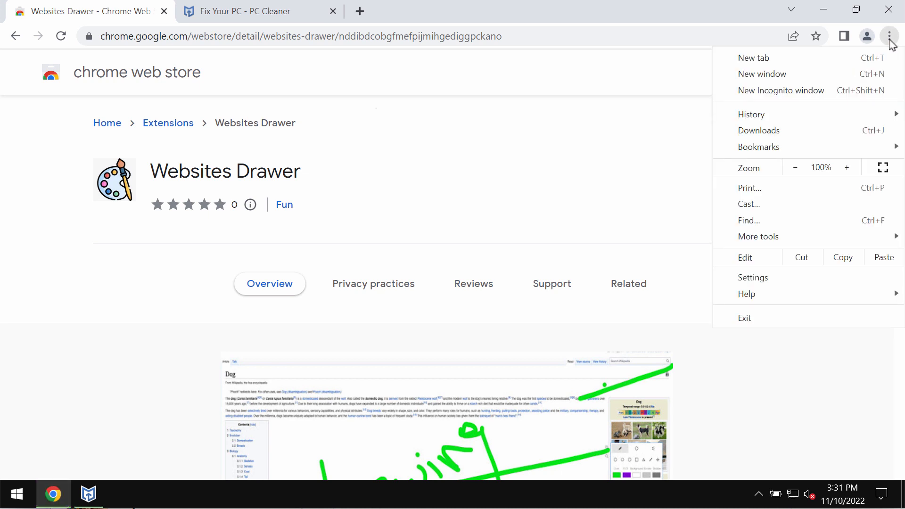
click(627, 284)
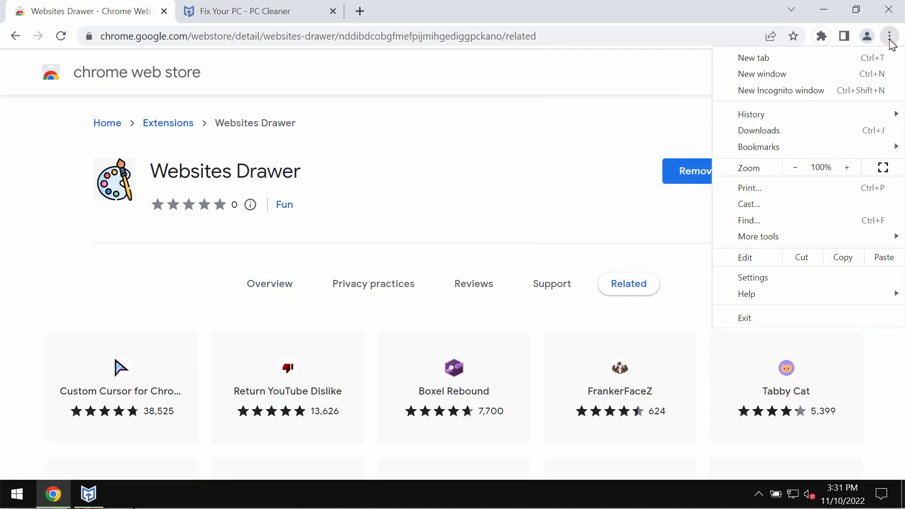
click(757, 236)
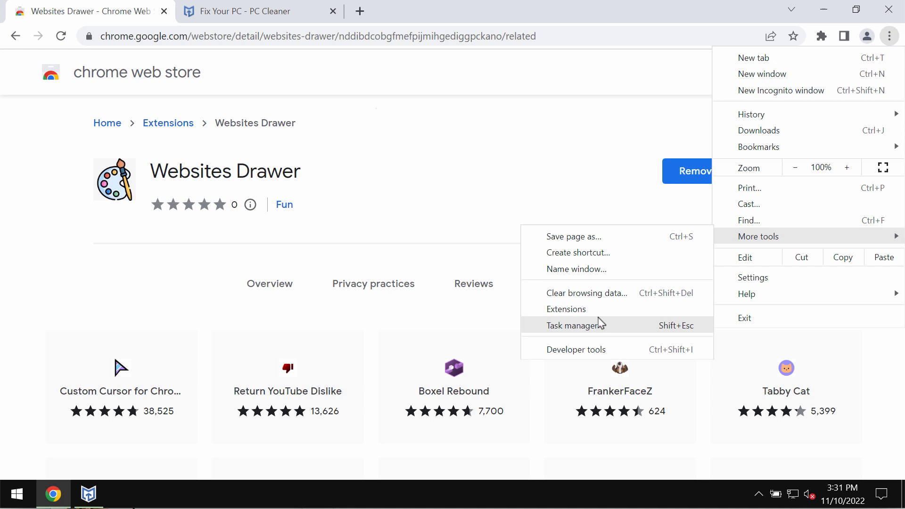
- Remove Websites Drawer via the Extensions page and return to its Web Store tab
click(566, 310)
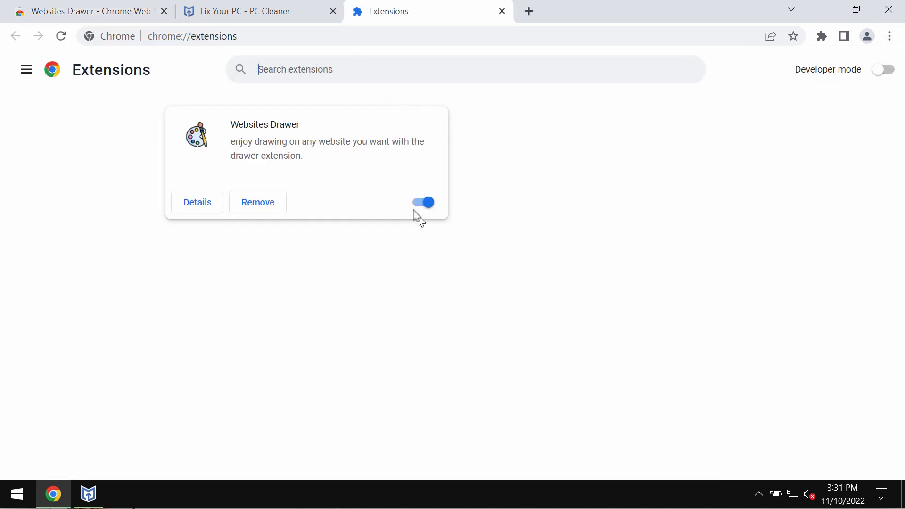
click(257, 202)
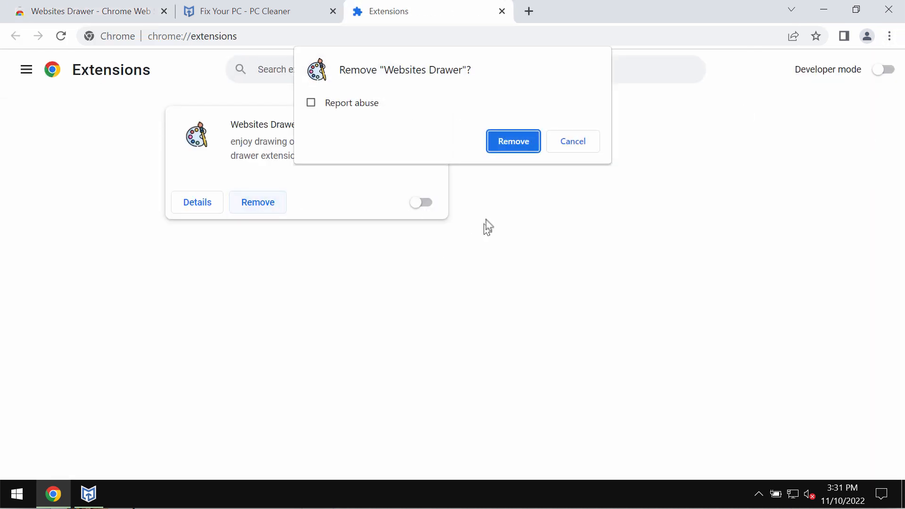
click(513, 142)
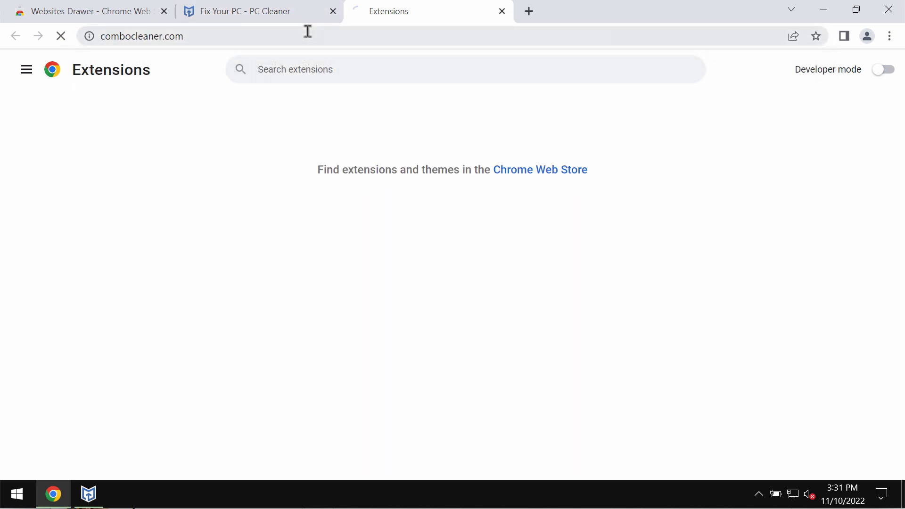
click(87, 11)
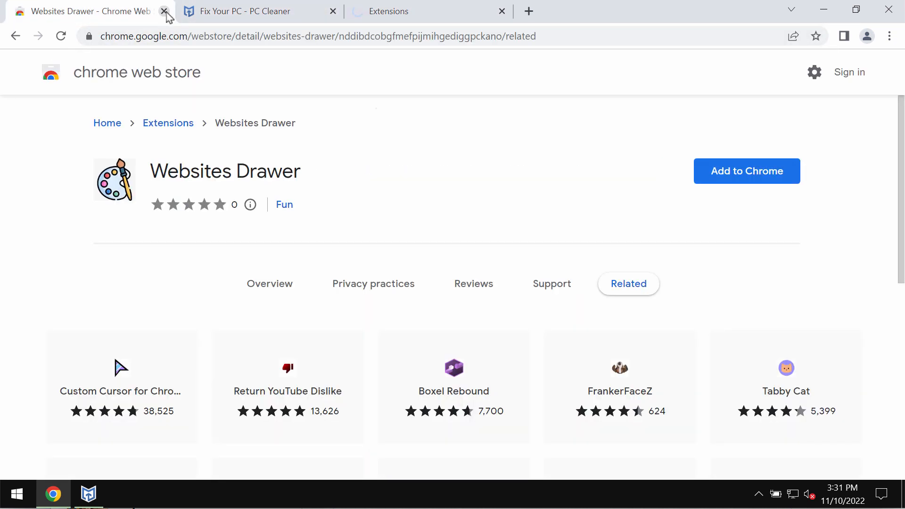
- Close Chrome and the PC Cleaner 'Registration required' window, leaving the desktop clear
click(164, 12)
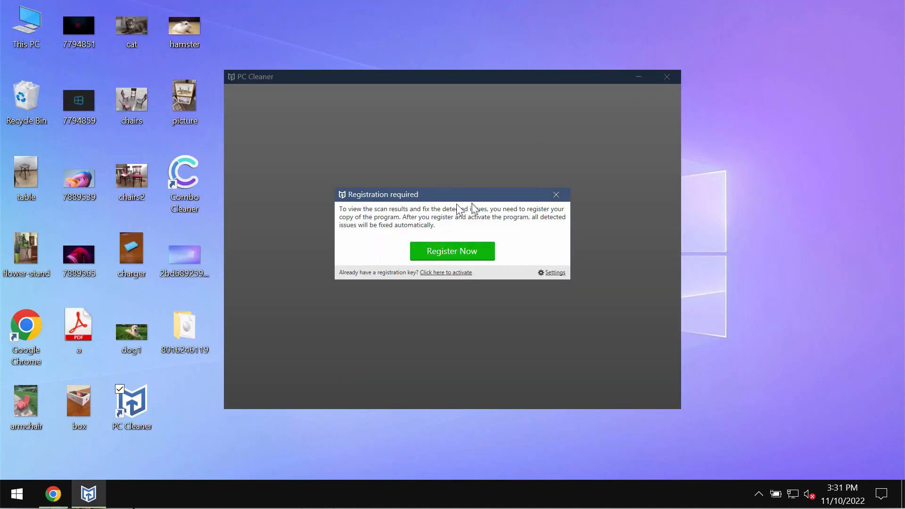
click(667, 76)
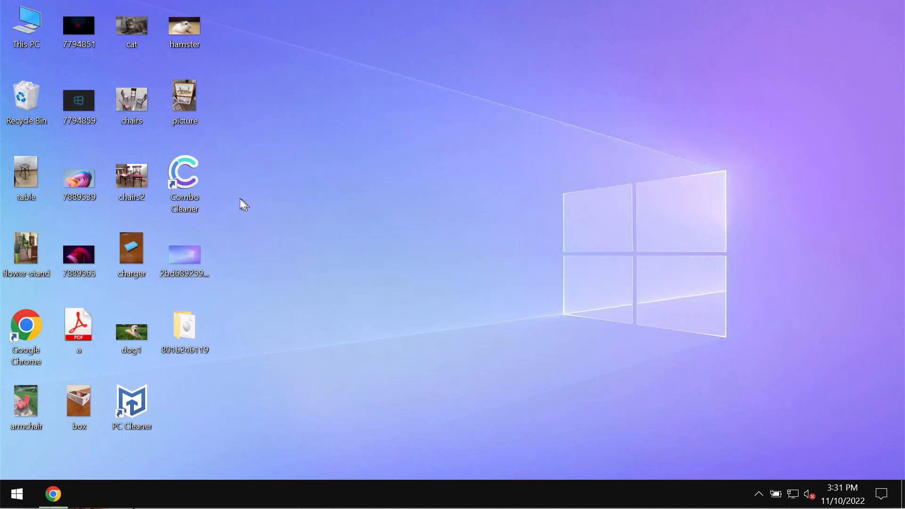
- Launch Combo Cleaner, start a Quick Scan and view its detailed progress
double_click(183, 171)
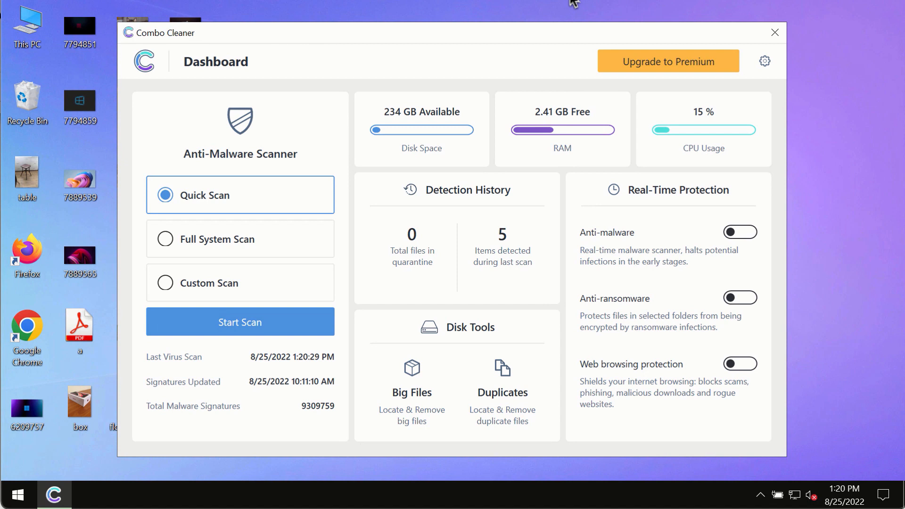
mouse_move(255, 380)
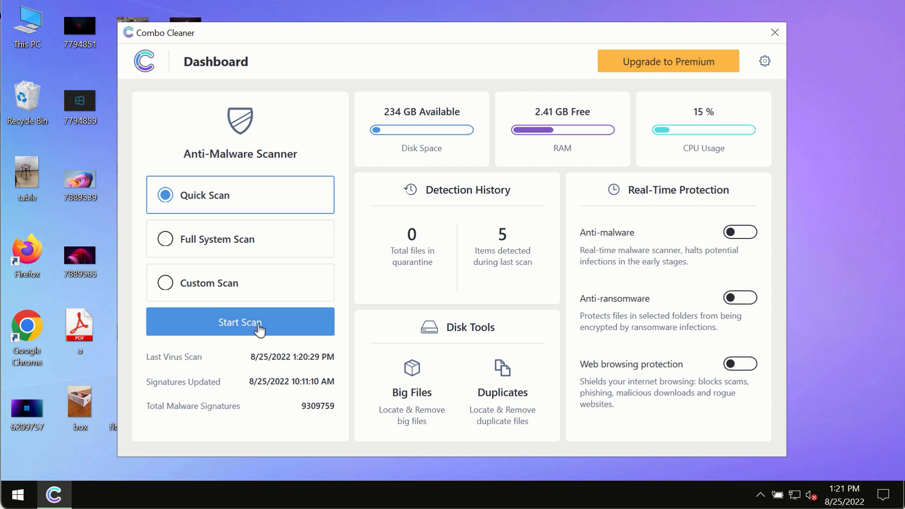
click(240, 323)
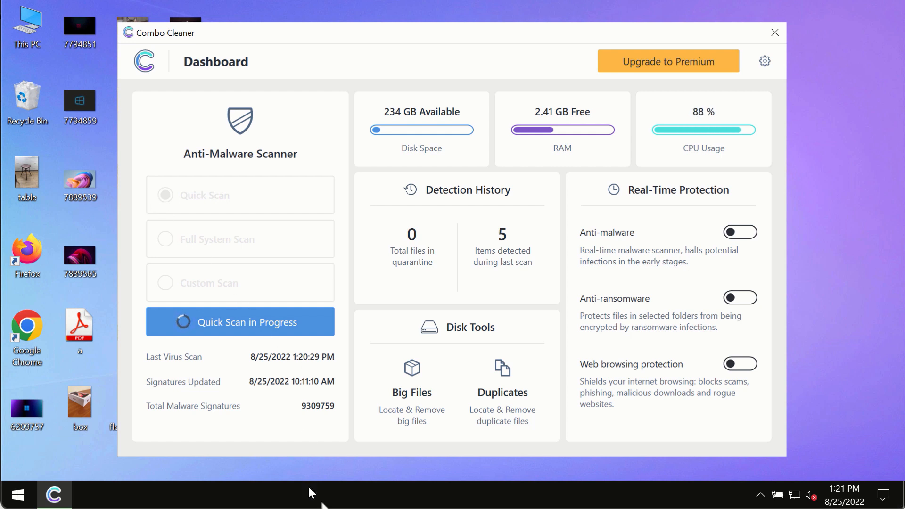
click(239, 322)
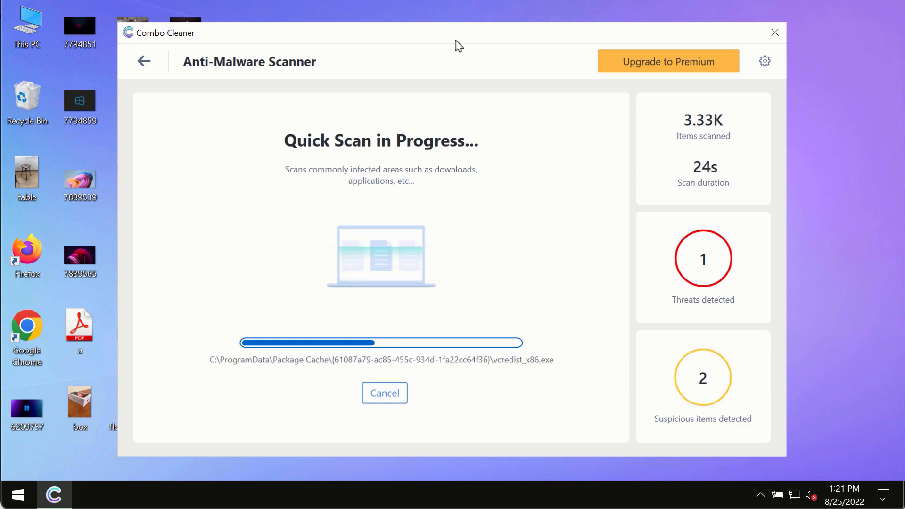
mouse_move(468, 95)
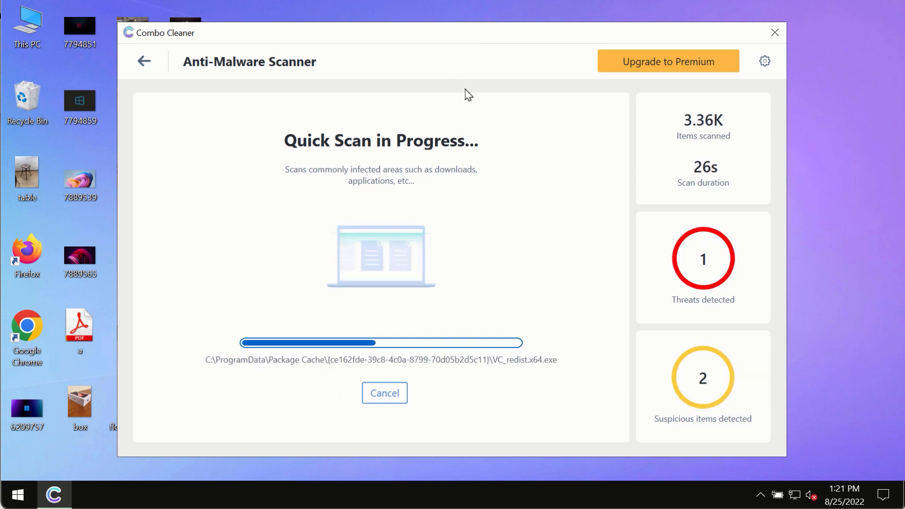
mouse_move(755, 69)
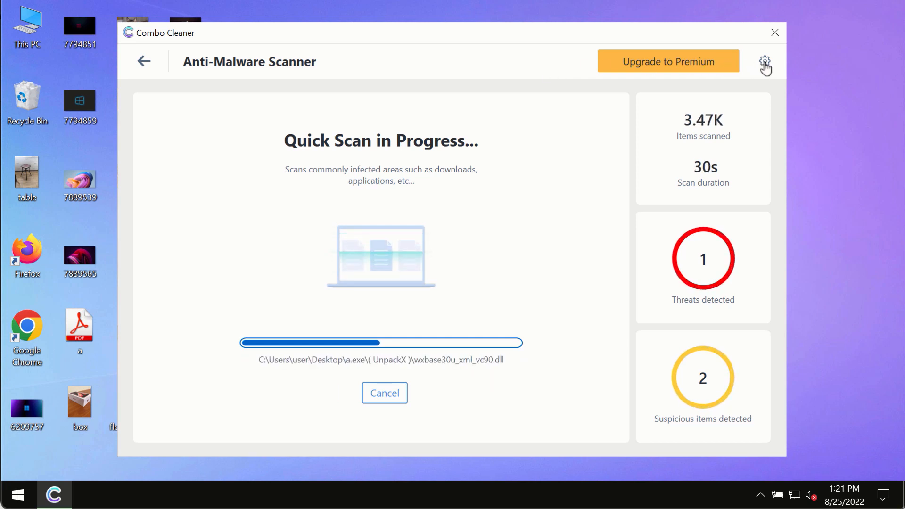
- Show Combo Cleaner's Anti-Ransomware settings, listing no protected folders or trusted programs
click(764, 61)
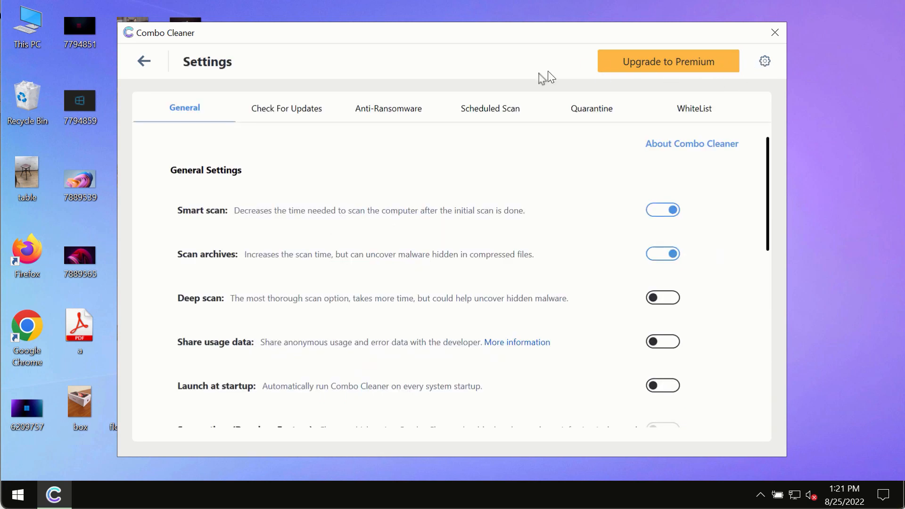
mouse_move(495, 41)
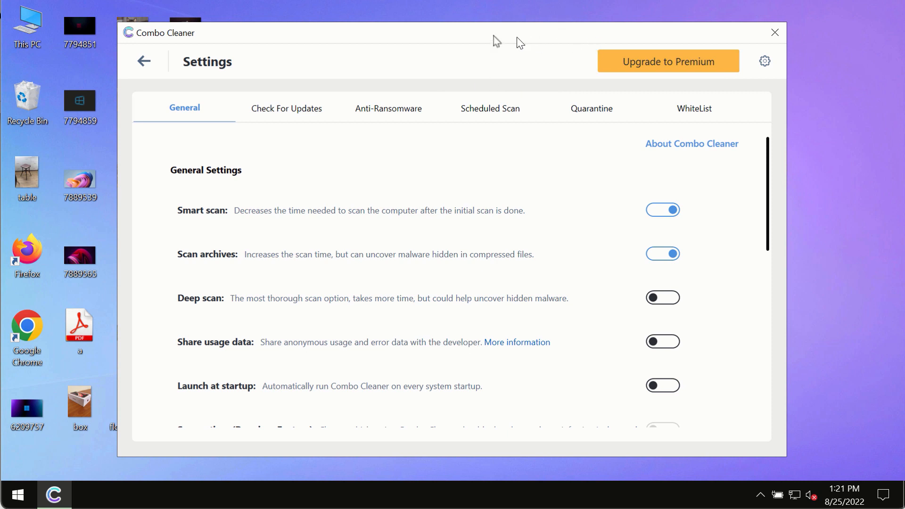
click(389, 108)
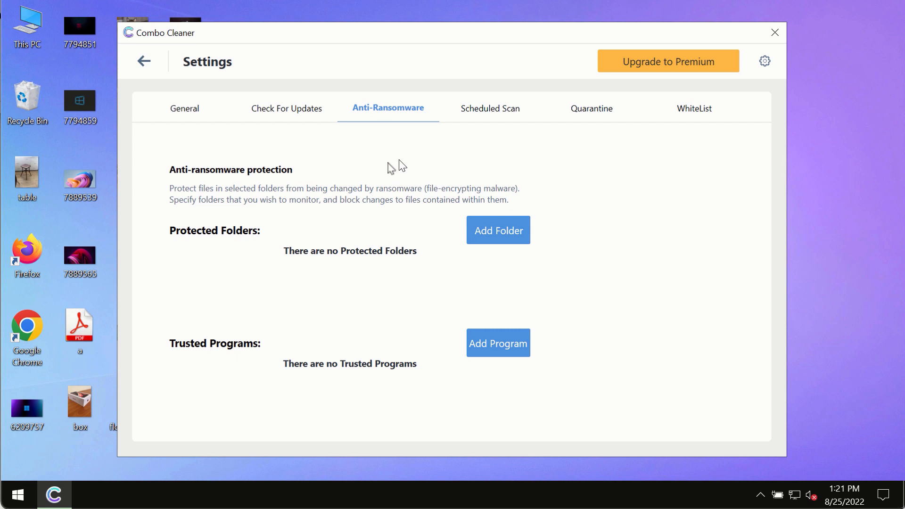
mouse_move(495, 243)
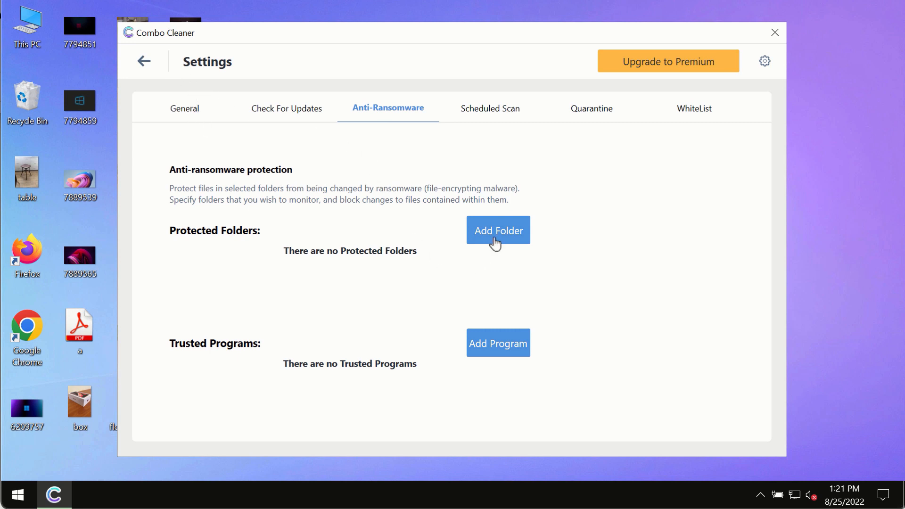
mouse_move(447, 236)
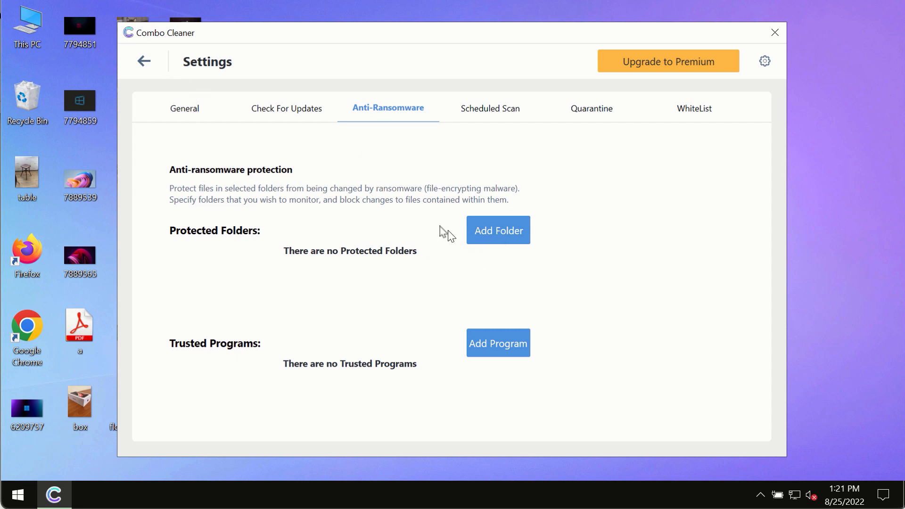
mouse_move(150, 71)
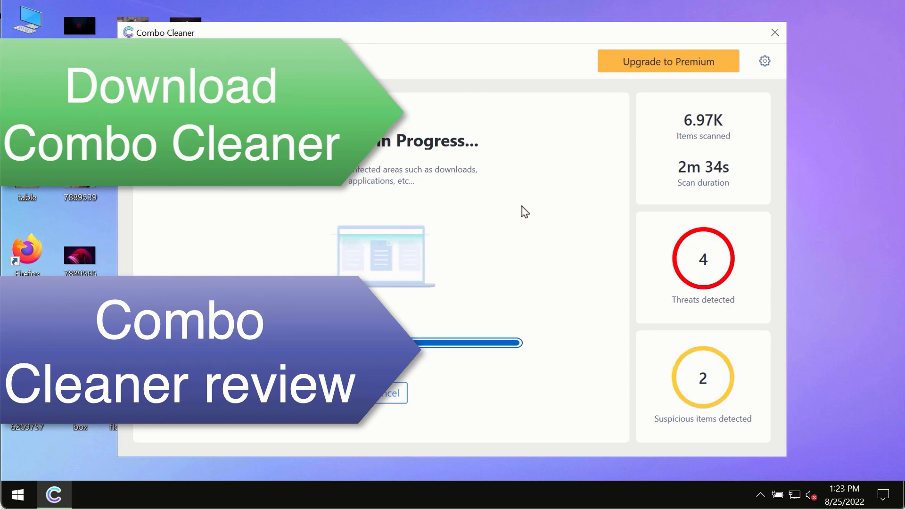
mouse_move(564, 191)
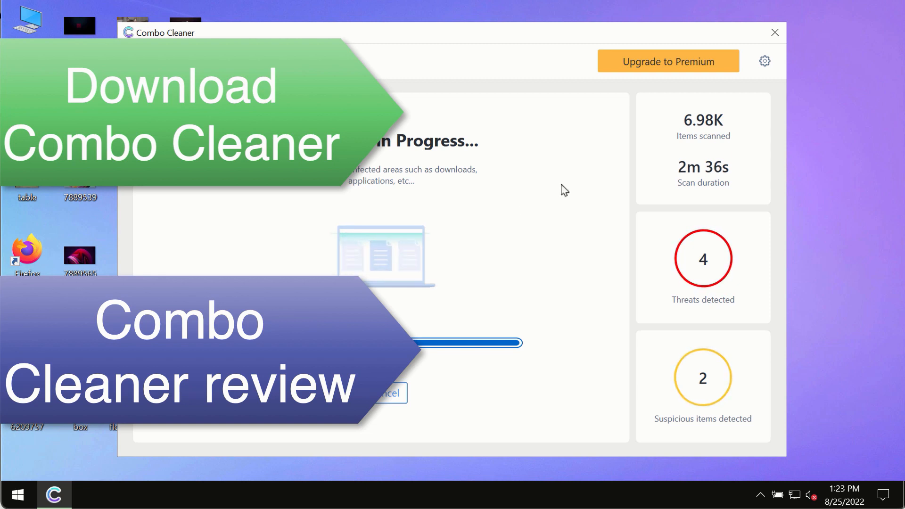